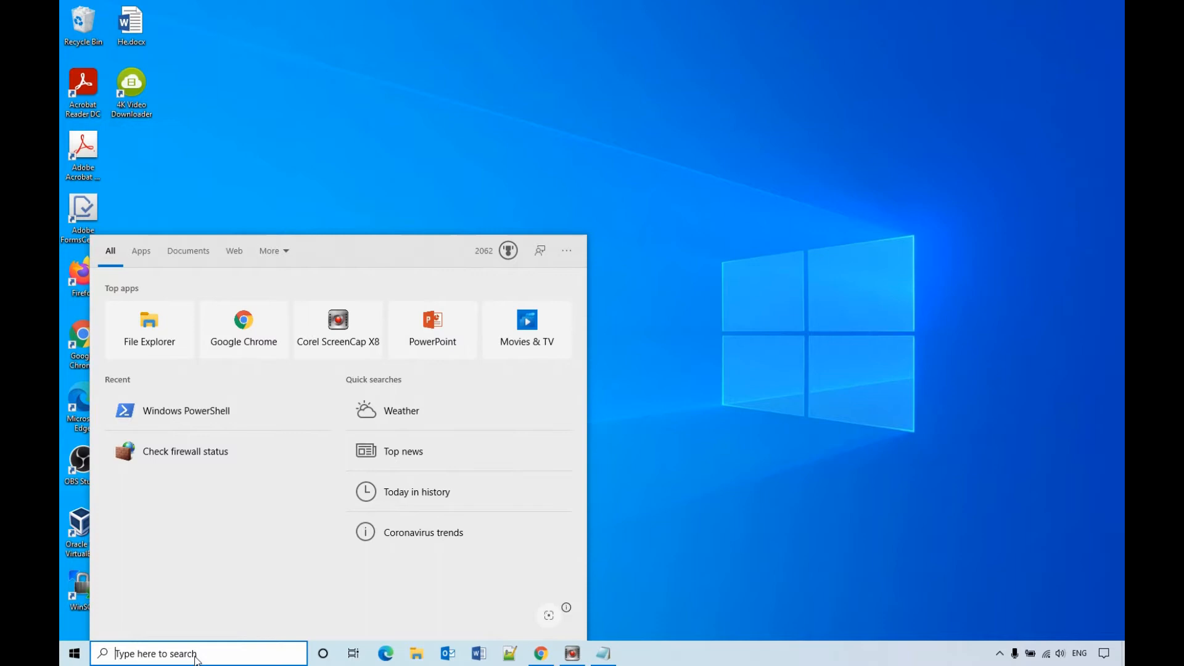
# - Search the Start menu for 'po' and launch Windows PowerShell from the results
pyautogui.write('powershell')
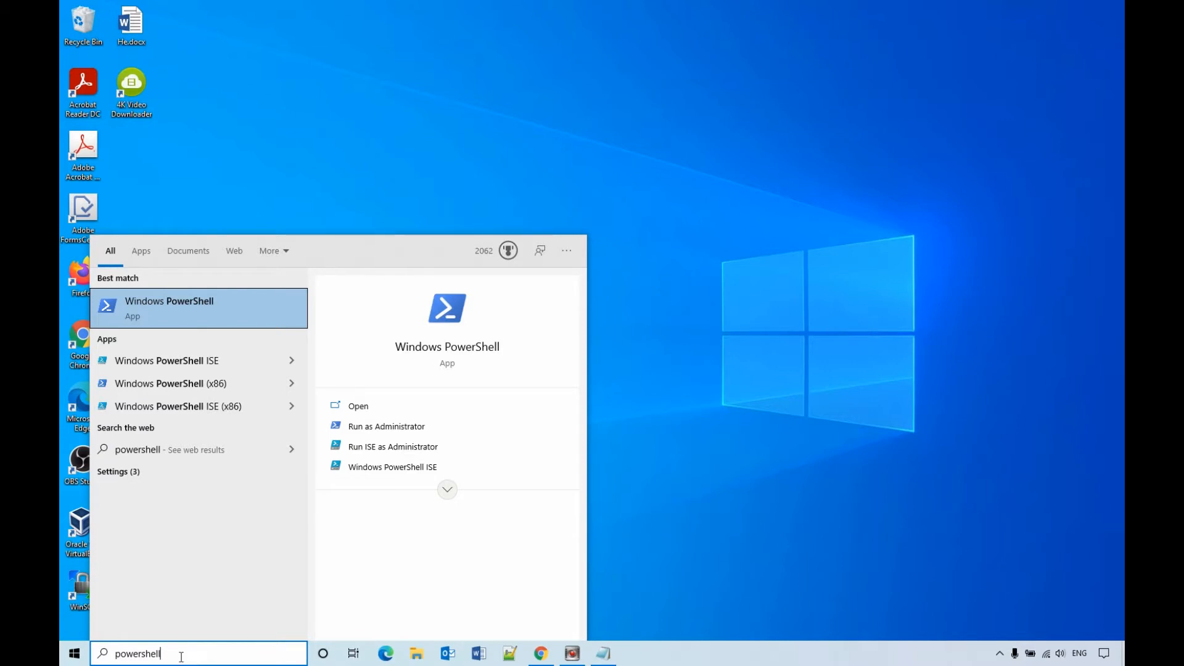
pyautogui.moveTo(190, 316)
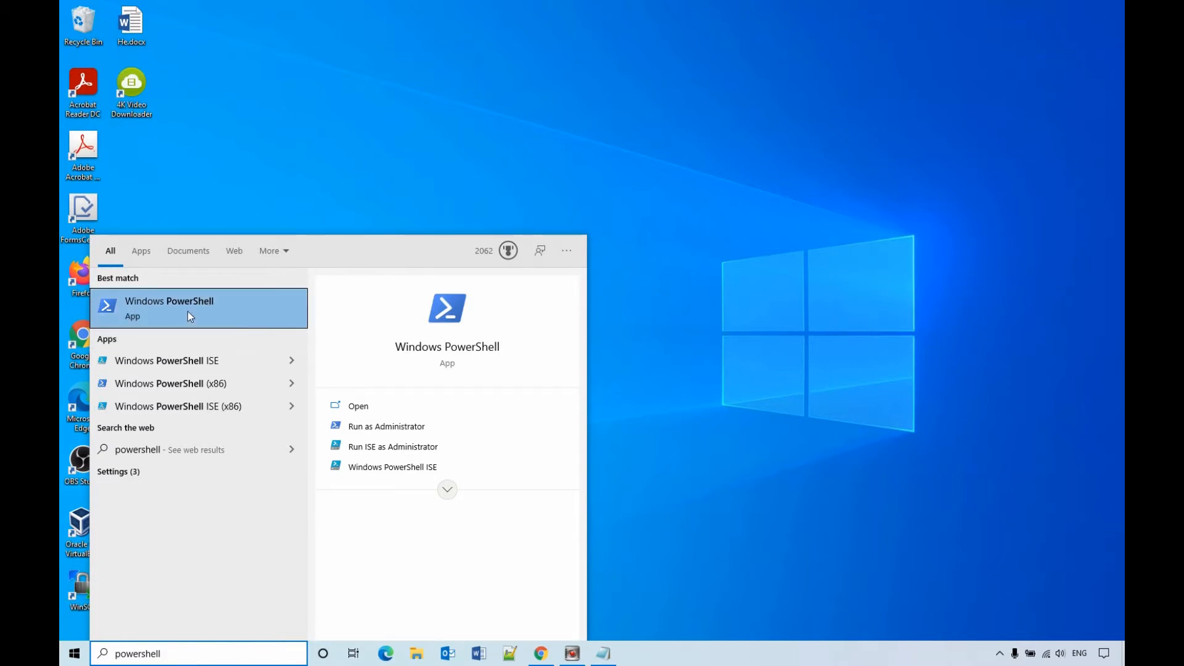
pyautogui.click(190, 309)
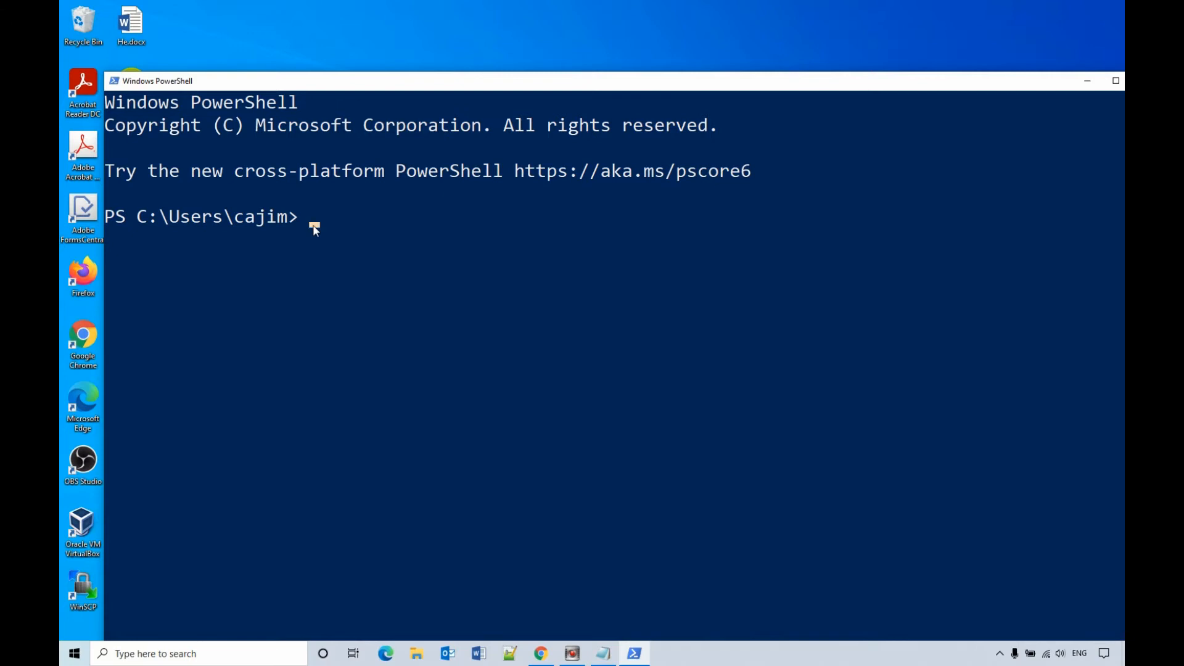
pyautogui.moveTo(491, 533)
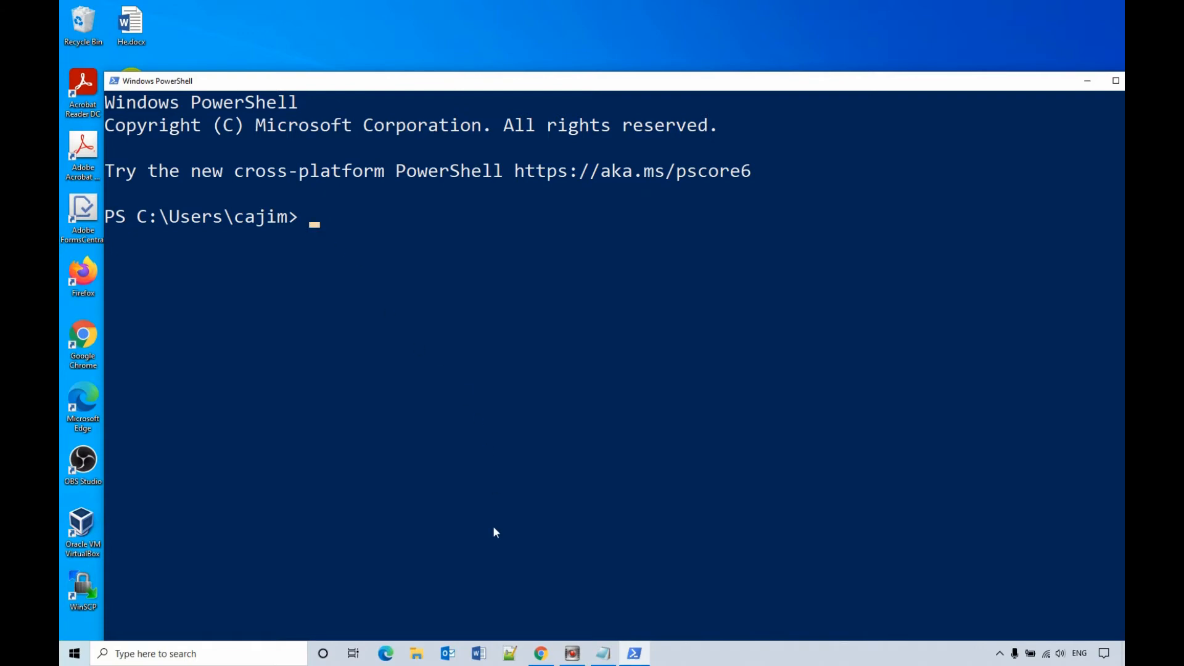
pyautogui.moveTo(541, 654)
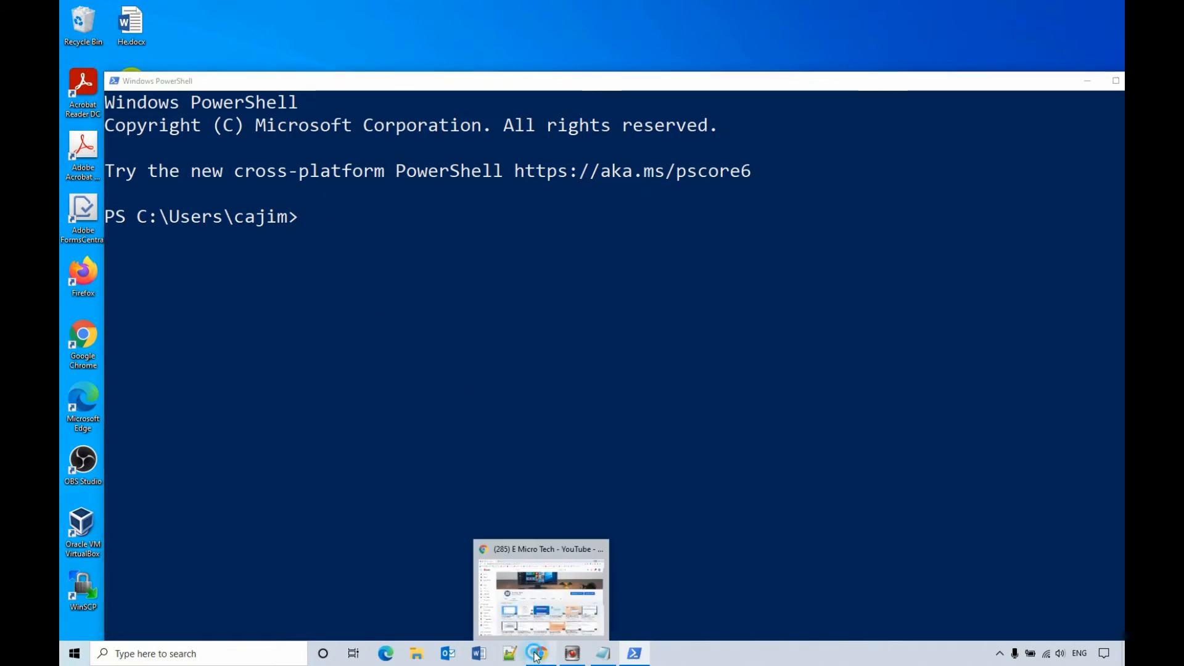
pyautogui.click(539, 653)
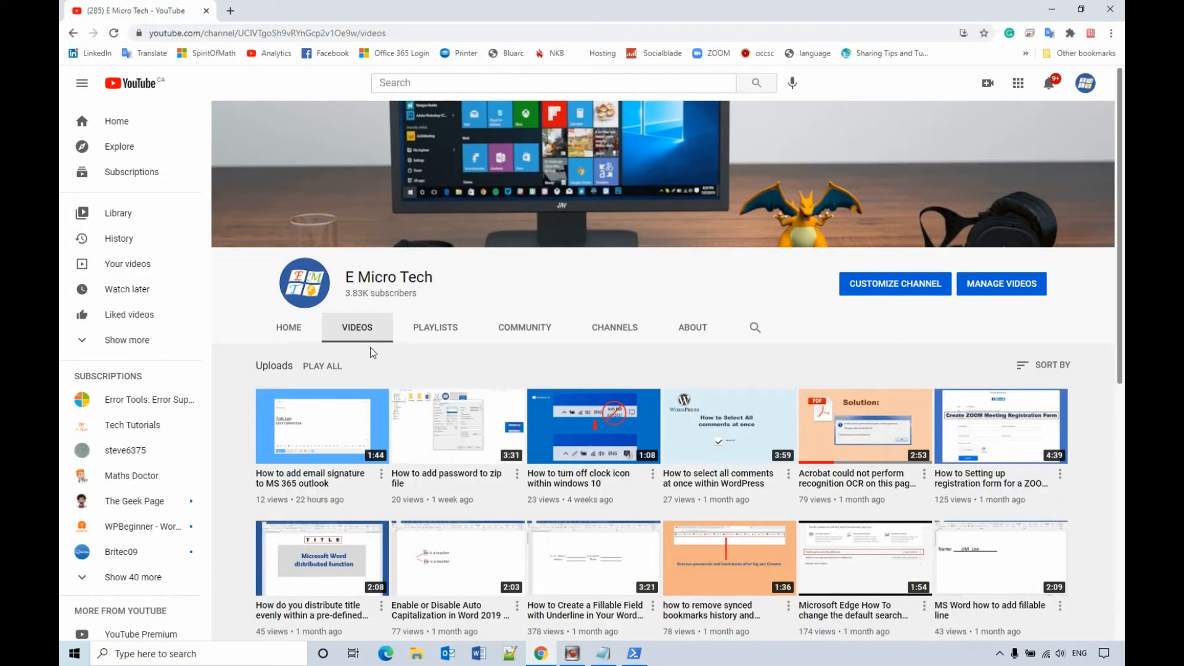
pyautogui.scroll(-3)
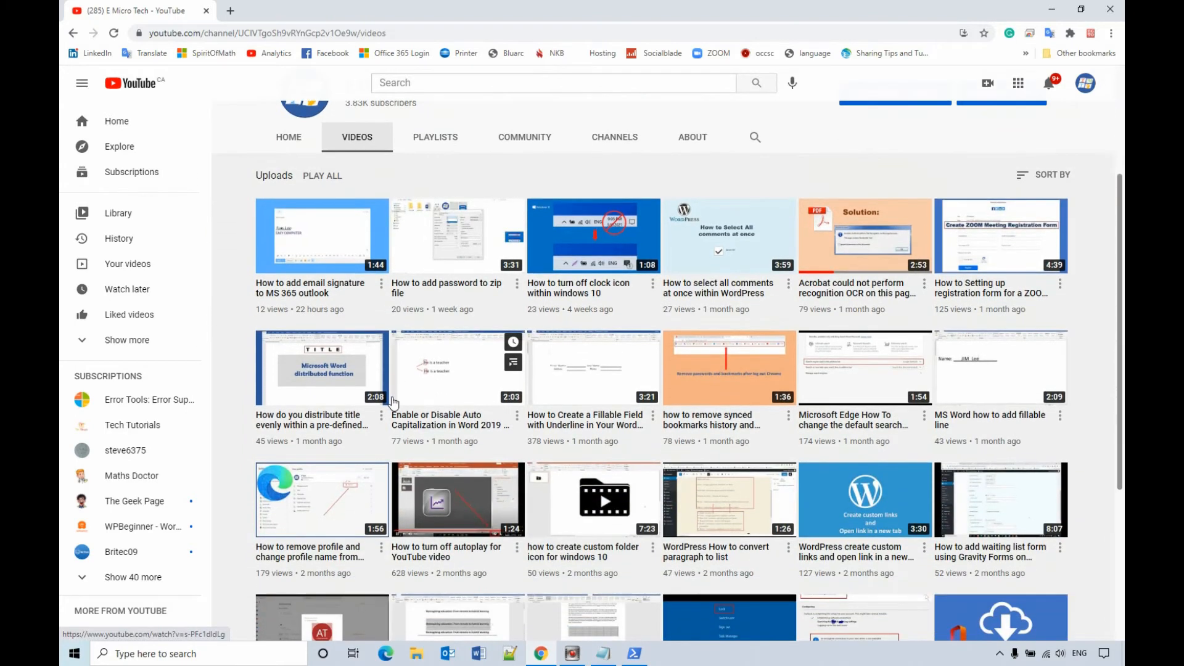
pyautogui.scroll(-3)
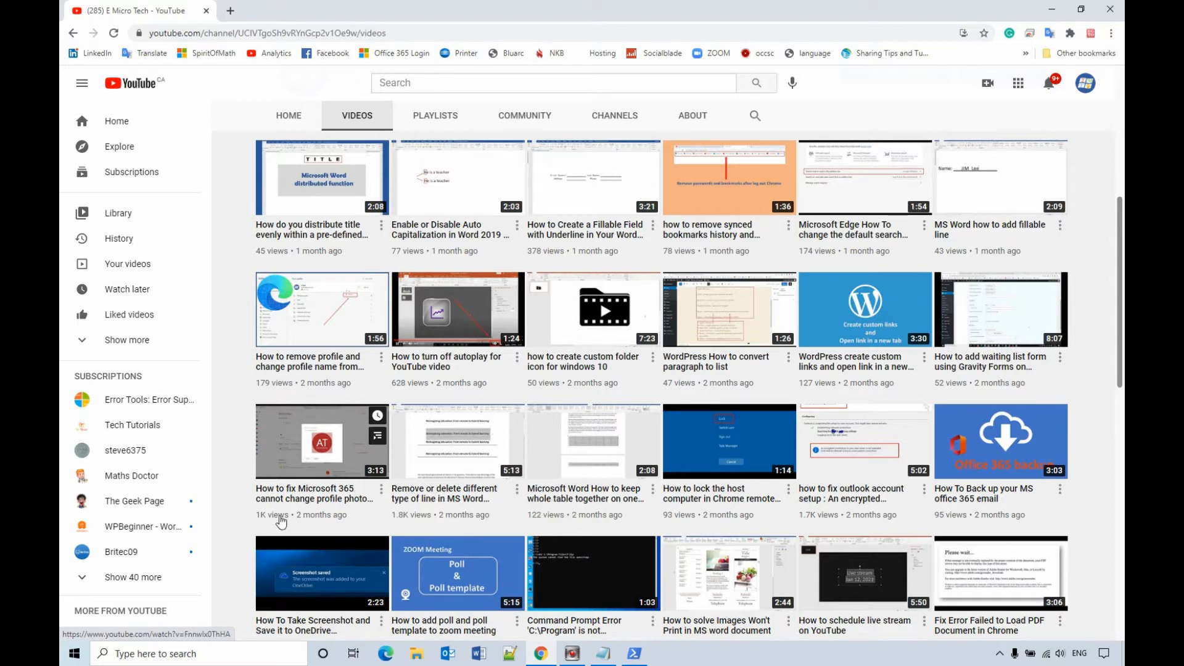
pyautogui.moveTo(357, 503)
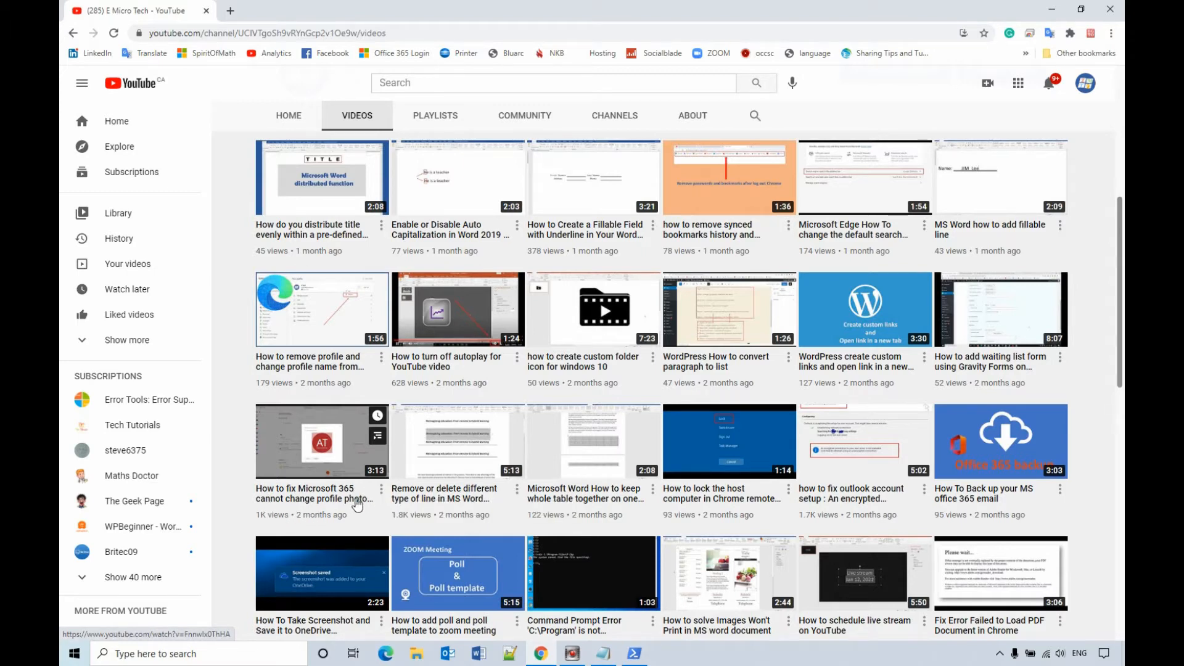
pyautogui.moveTo(340, 446)
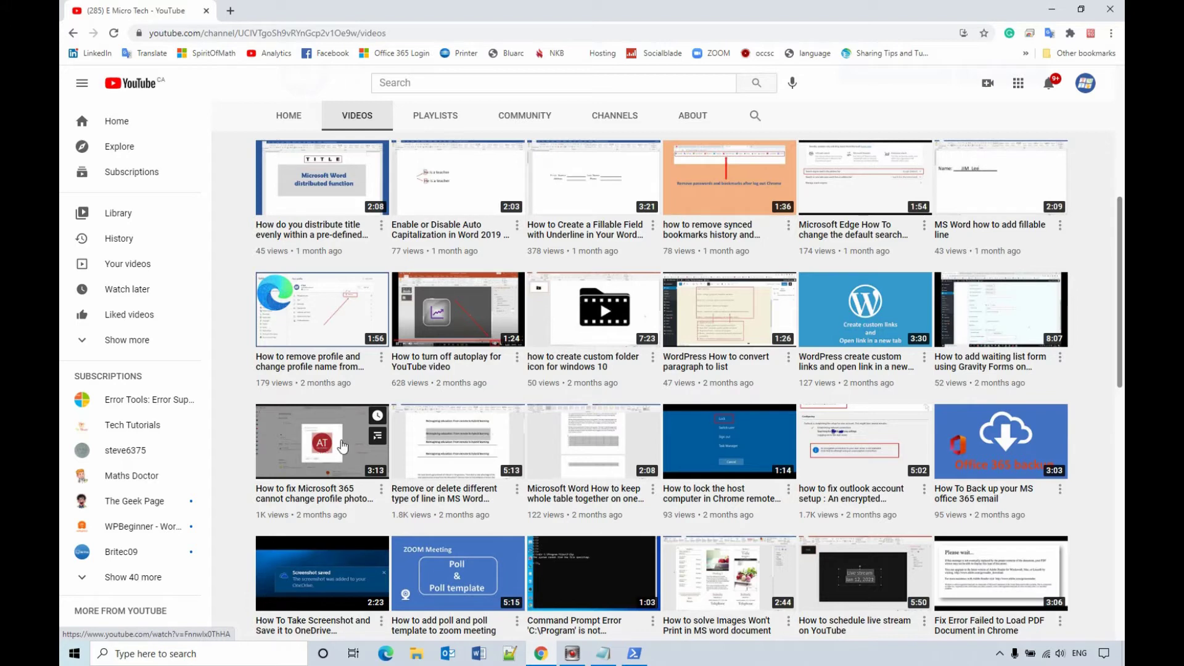
pyautogui.moveTo(311, 447)
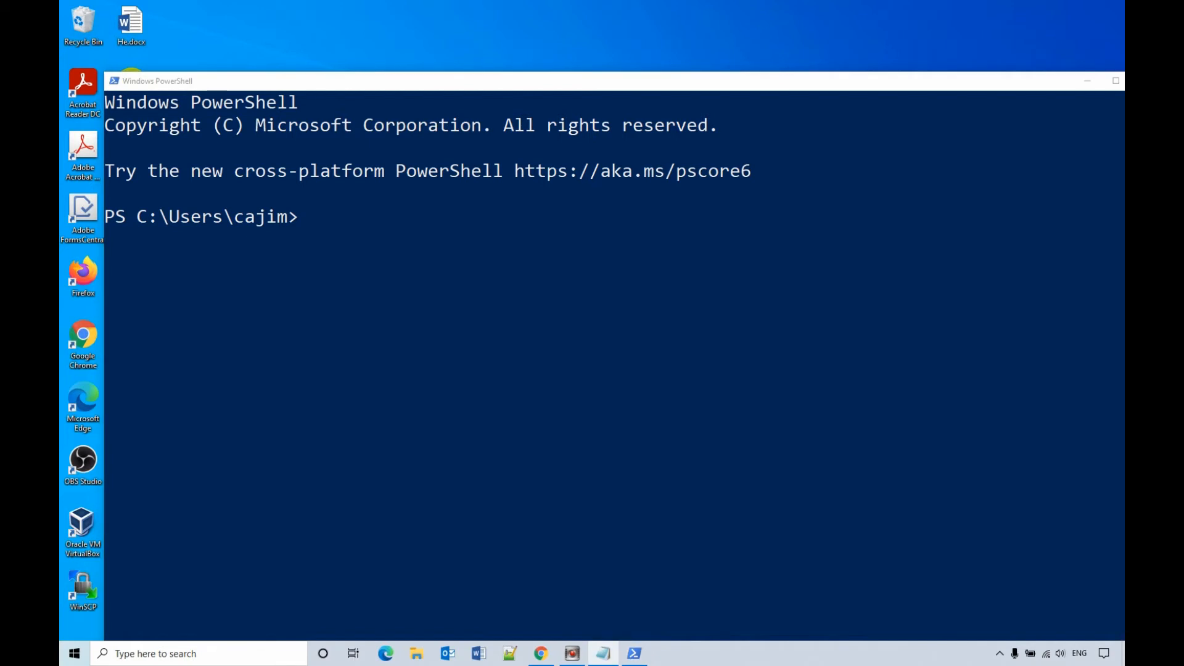
pyautogui.moveTo(585, 232)
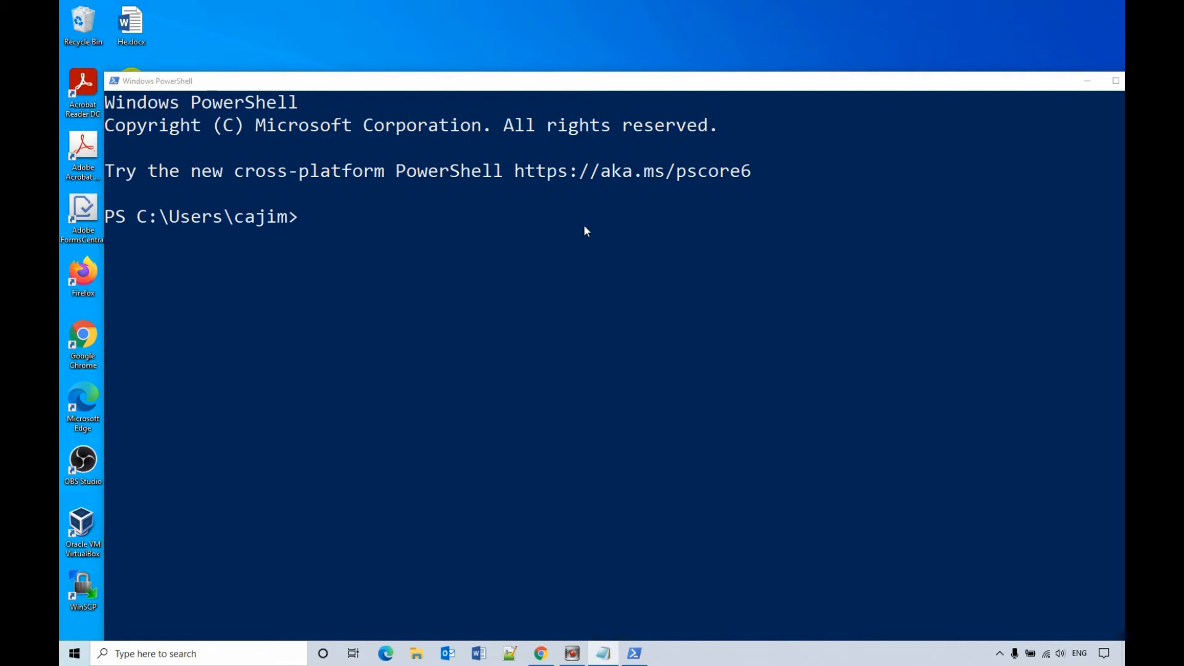
# - Run Connect-ExchangeOnline to start the Exchange Online connection and sign-in
pyautogui.write('Connect-ExchangeOnline')
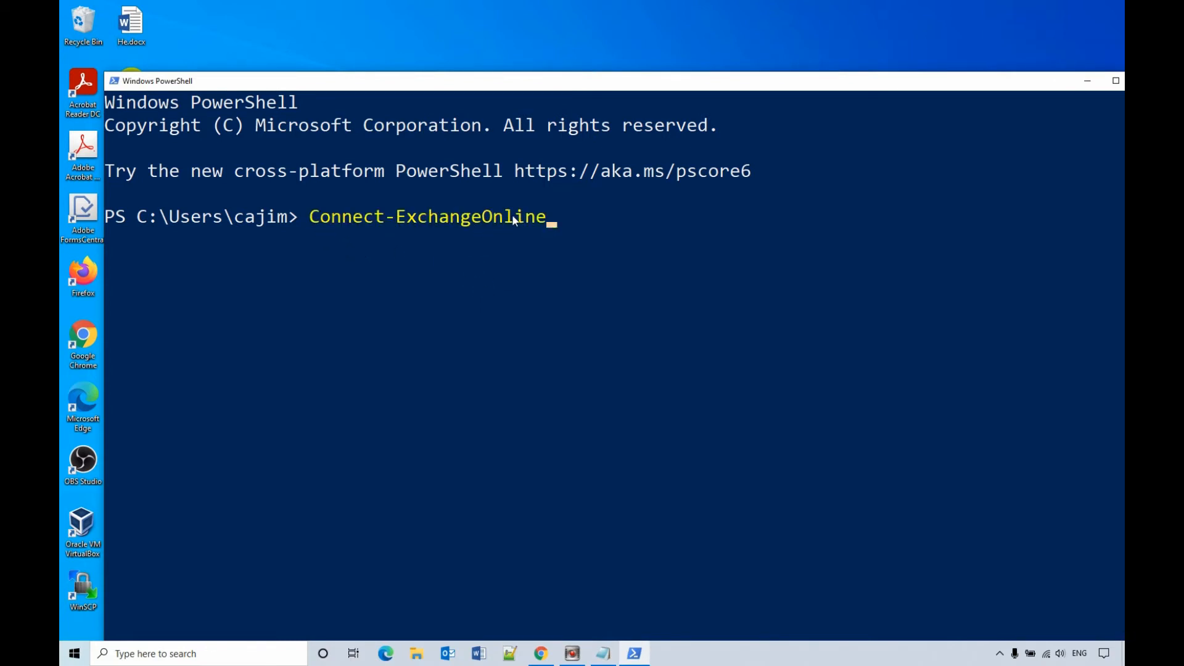
pyautogui.press('Enter')
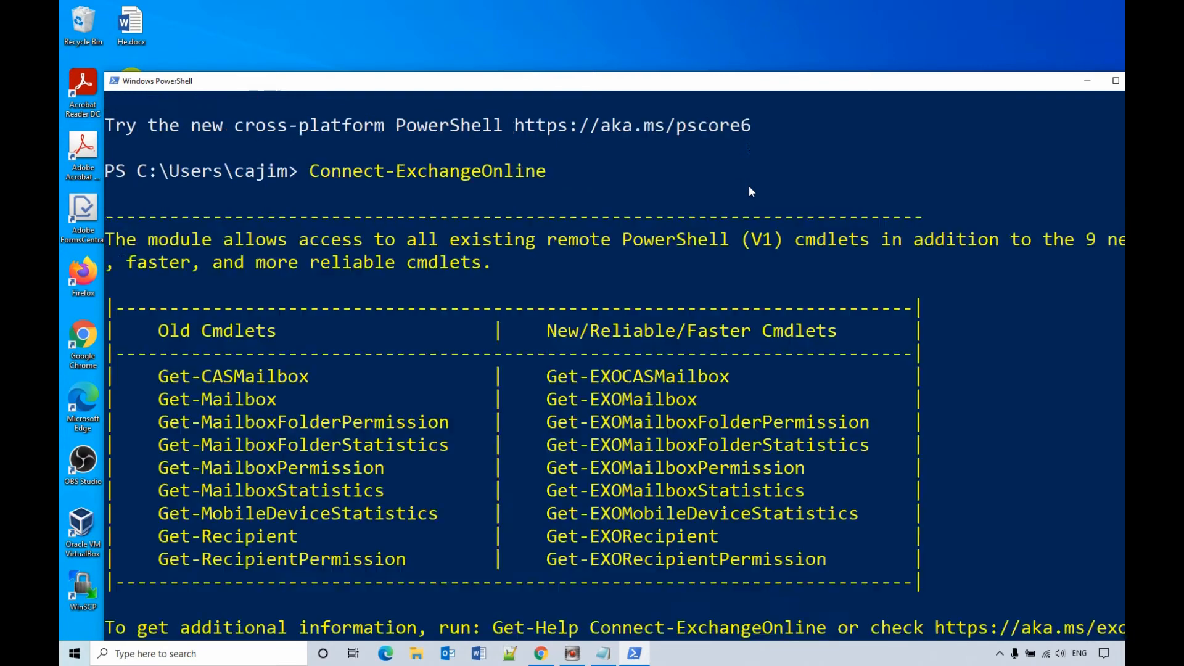
pyautogui.scroll(-3)
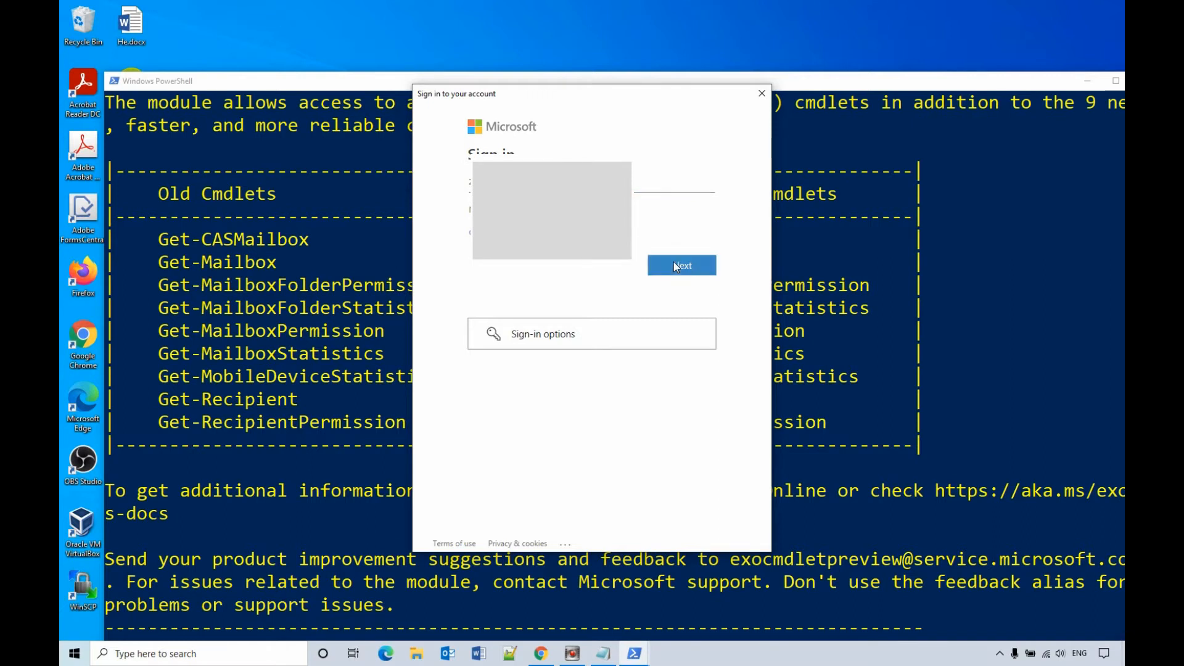
# - Sign in to Microsoft with the account name and password to complete the connection
pyautogui.click(681, 265)
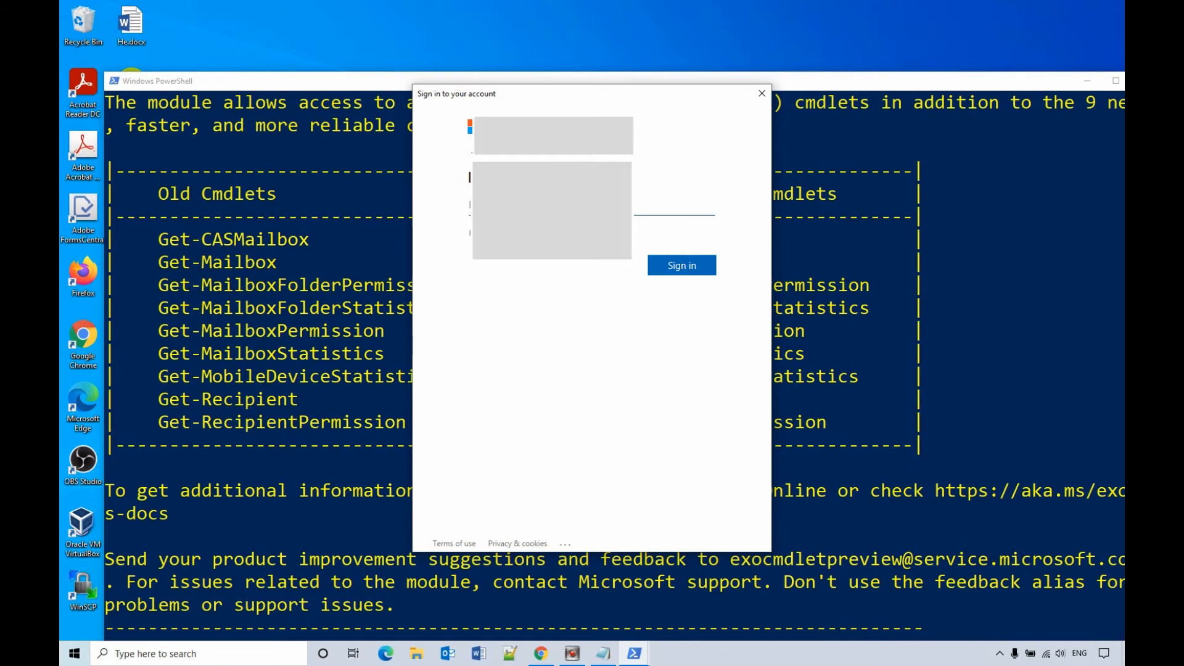
pyautogui.click(681, 266)
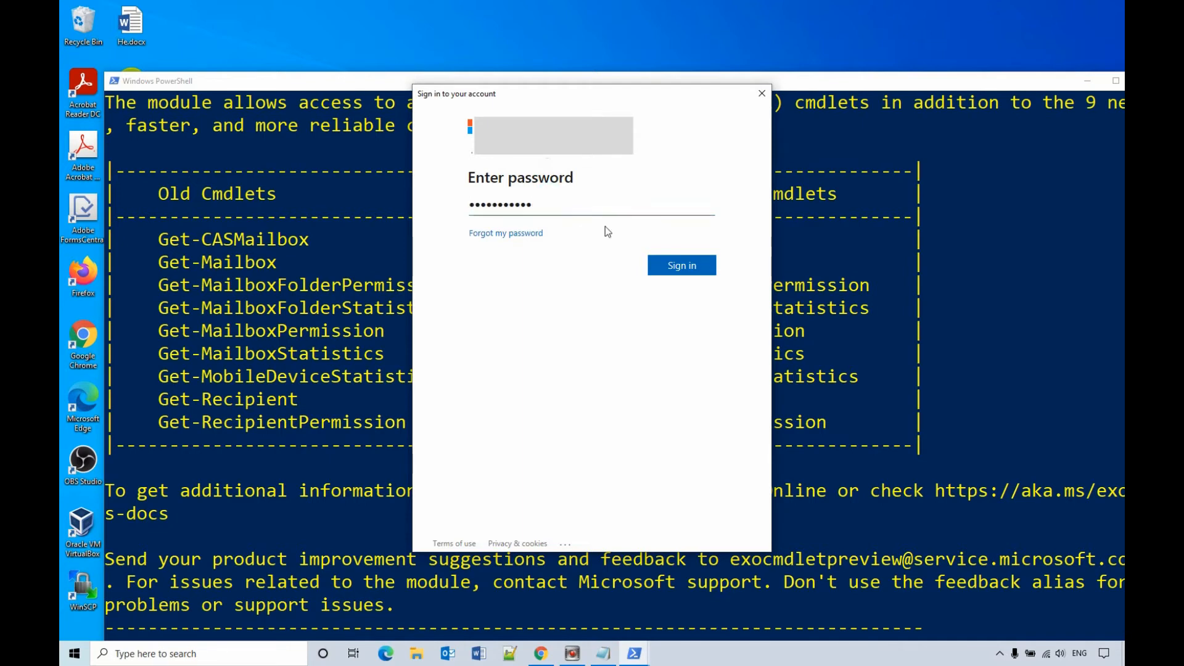
pyautogui.click(681, 265)
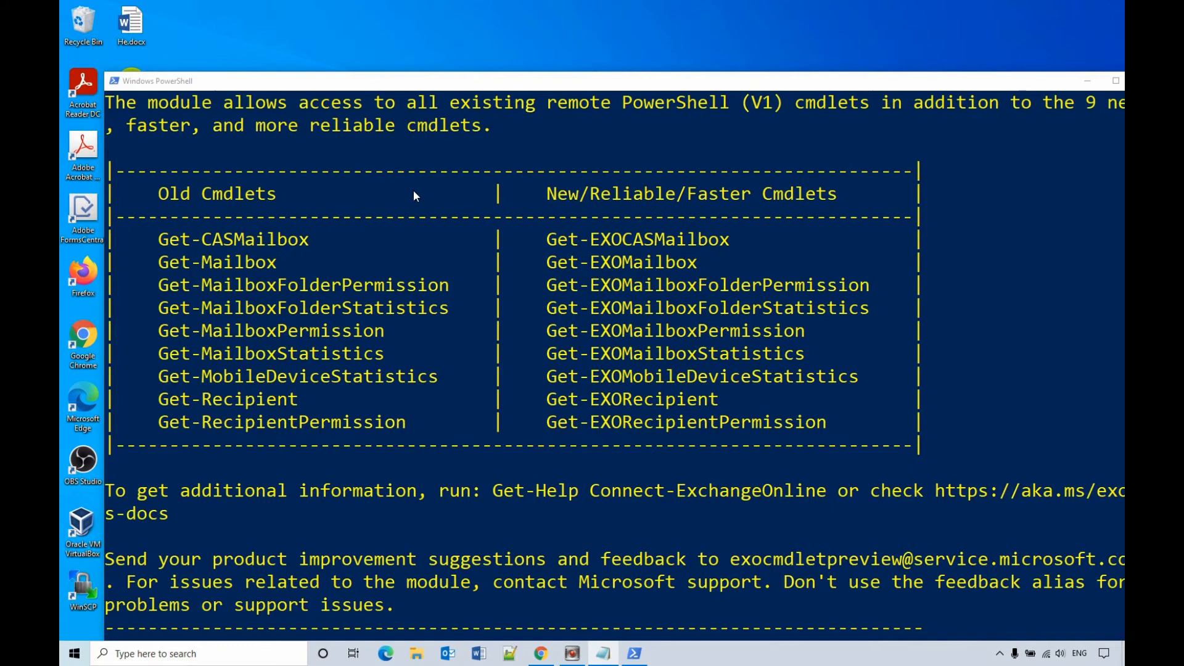
pyautogui.moveTo(434, 304)
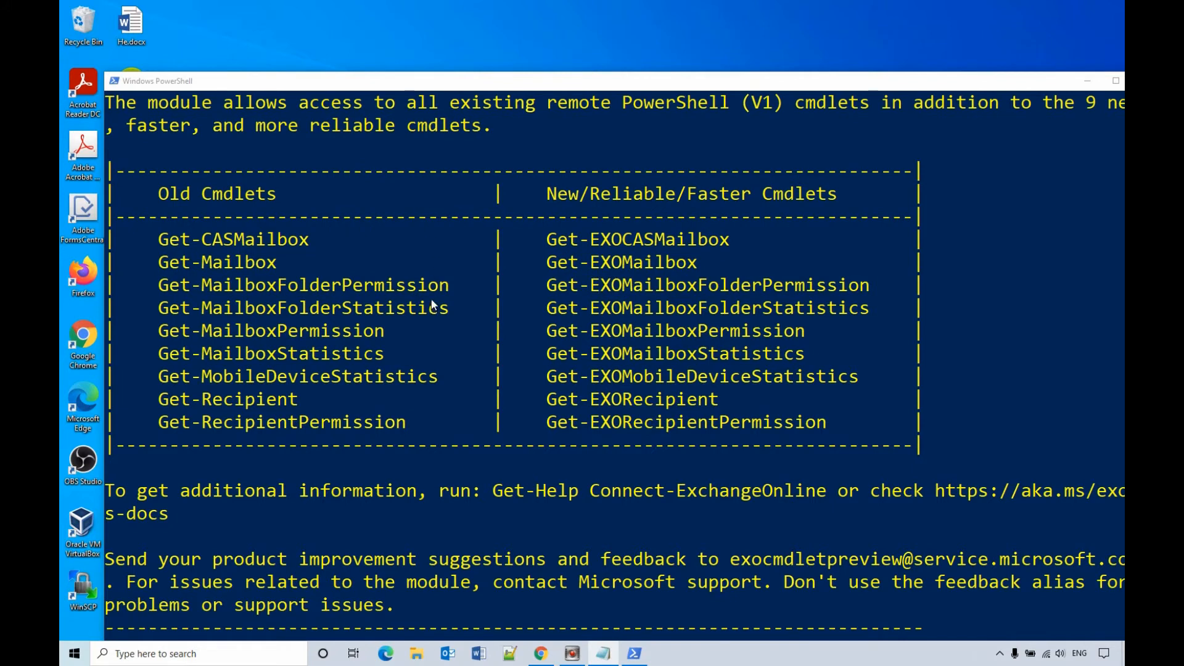
pyautogui.scroll(-3)
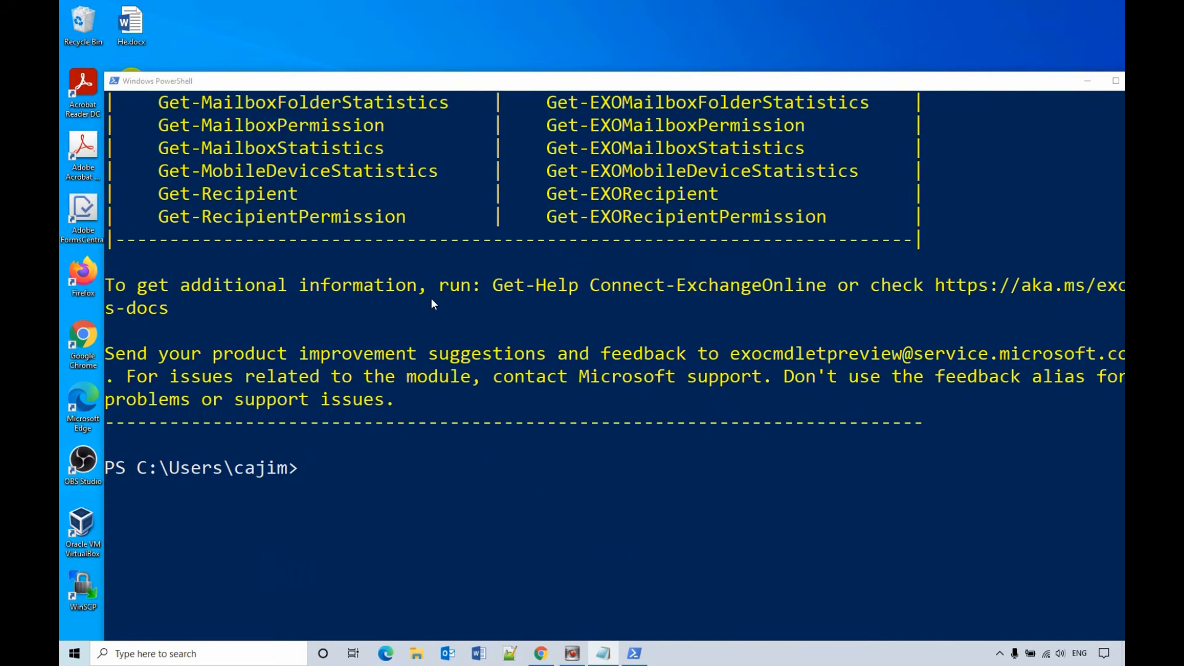
pyautogui.moveTo(338, 479)
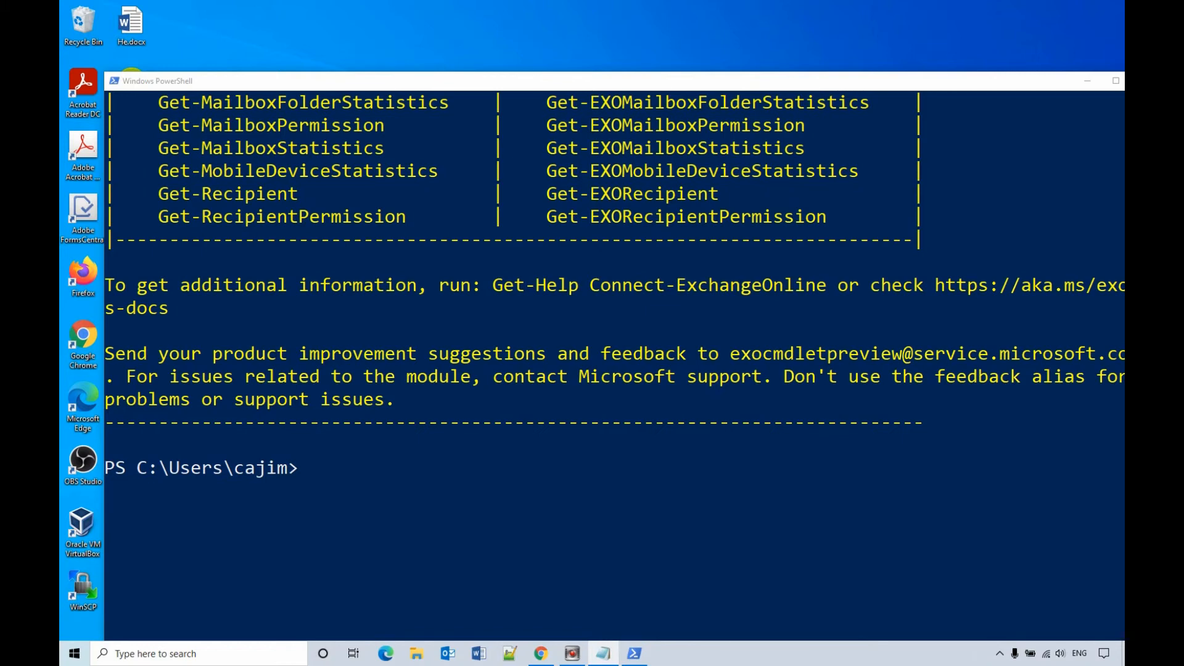
pyautogui.write('get-mailbox -id youruser@domain.com | select whenCreated')
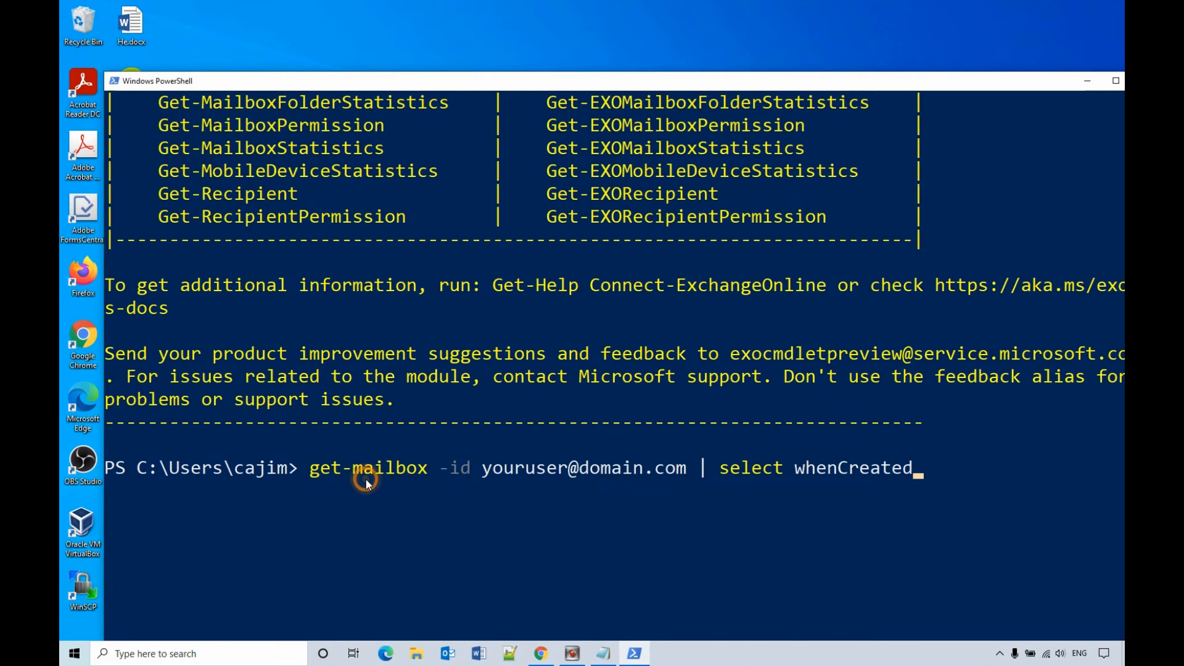
pyautogui.moveTo(380, 479)
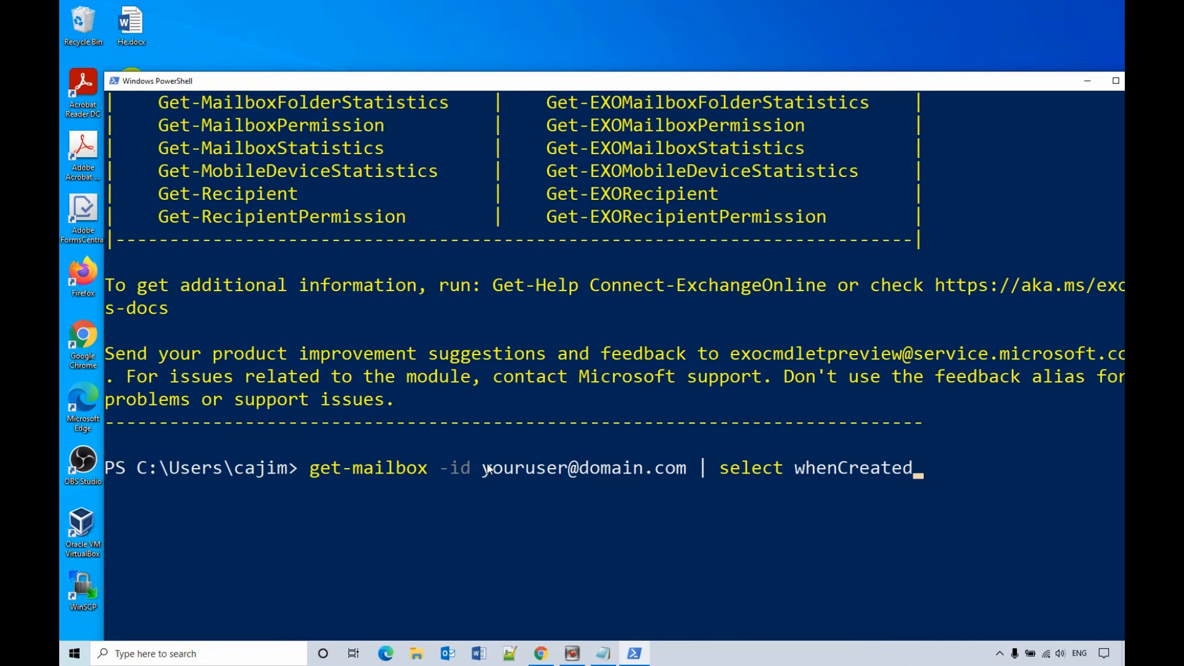
pyautogui.moveTo(692, 483)
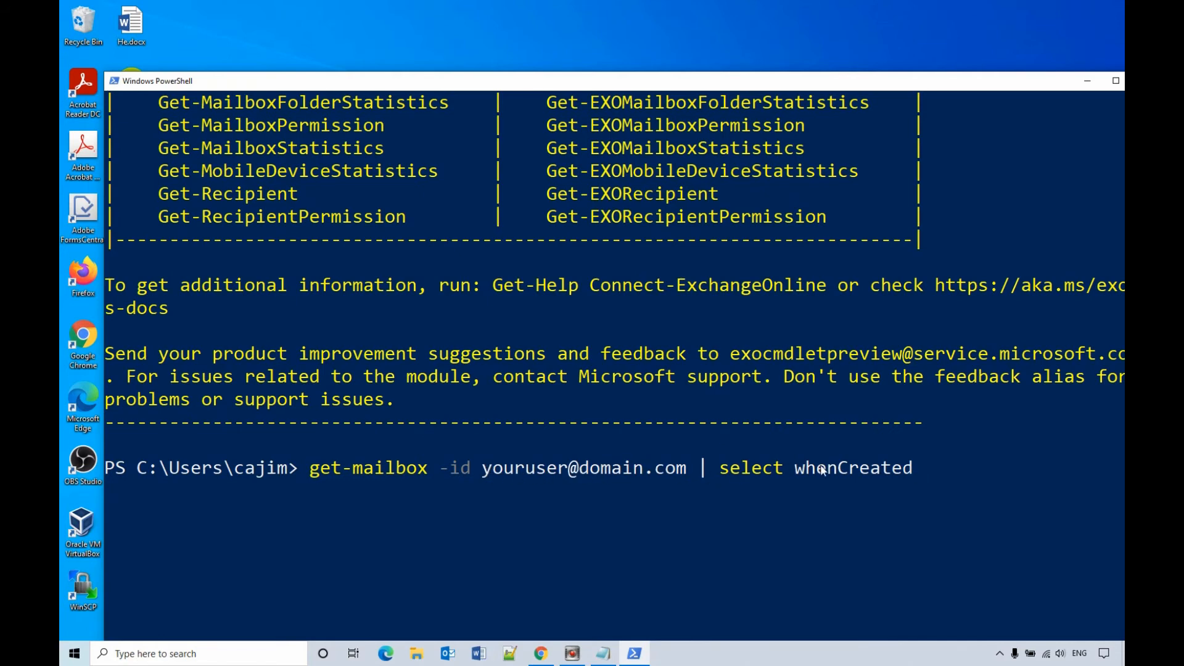
pyautogui.moveTo(612, 493)
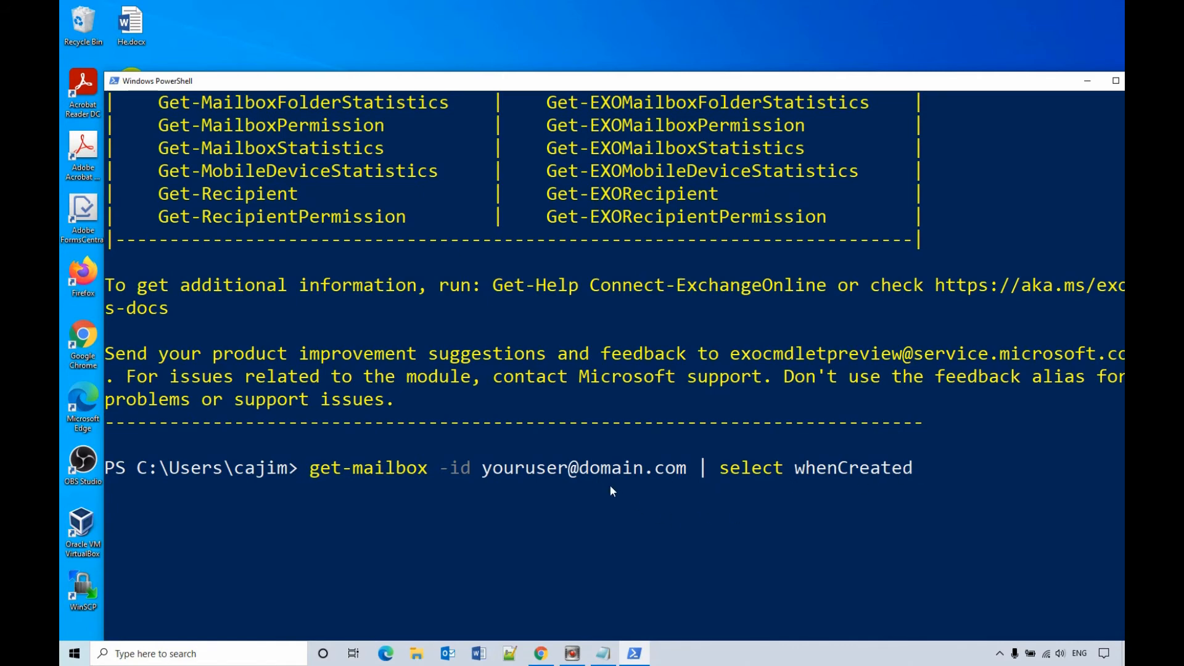
pyautogui.moveTo(884, 480)
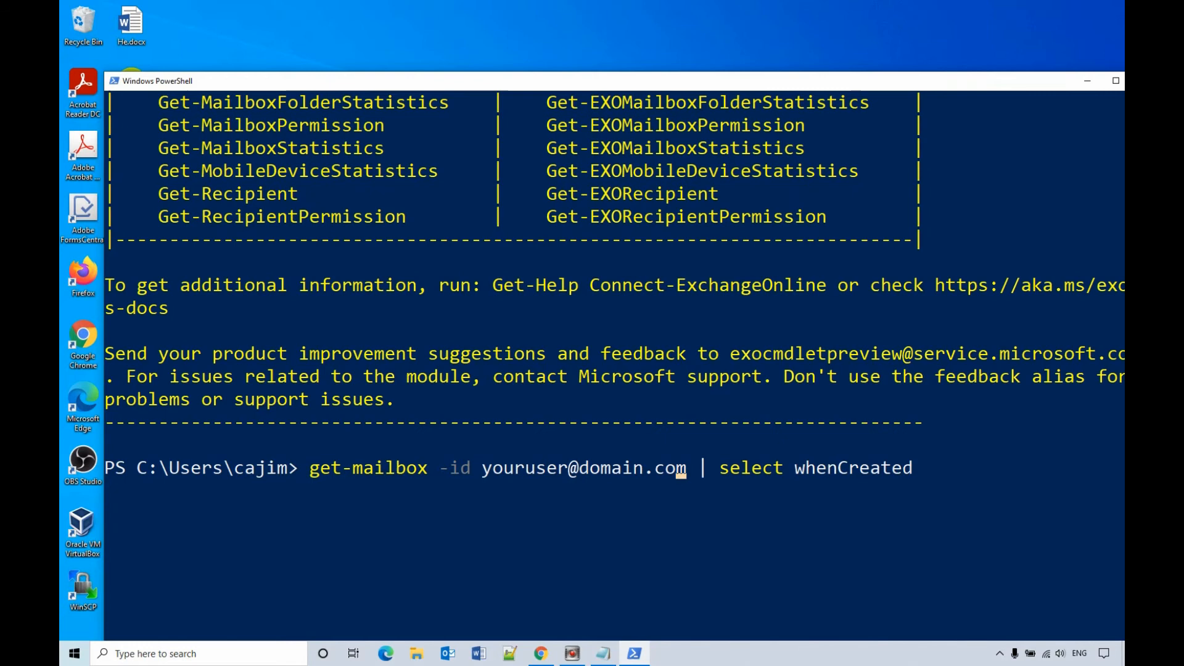
pyautogui.moveTo(492, 479)
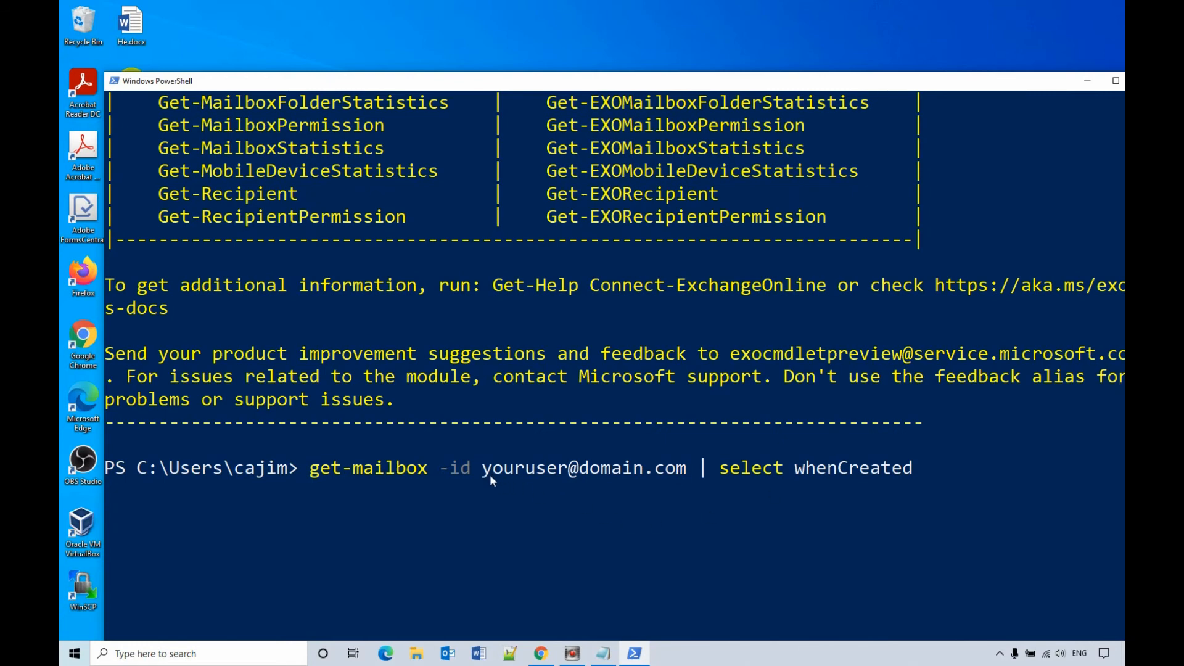
pyautogui.moveTo(547, 487)
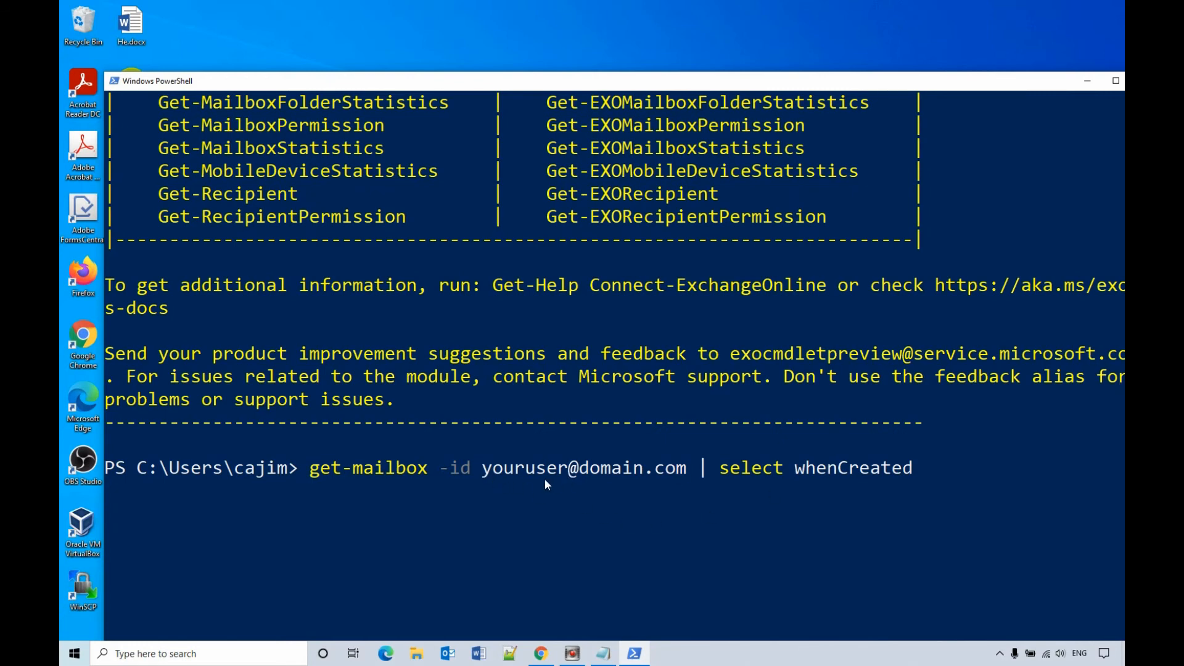
pyautogui.moveTo(763, 460)
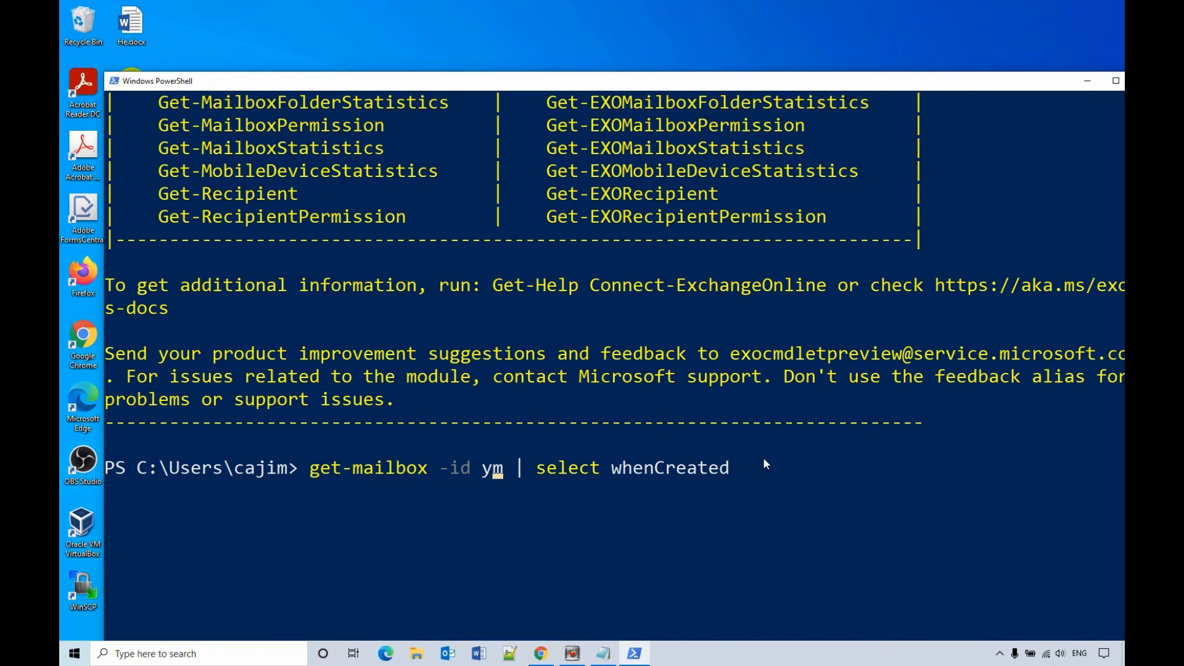
pyautogui.press('BackSpace')
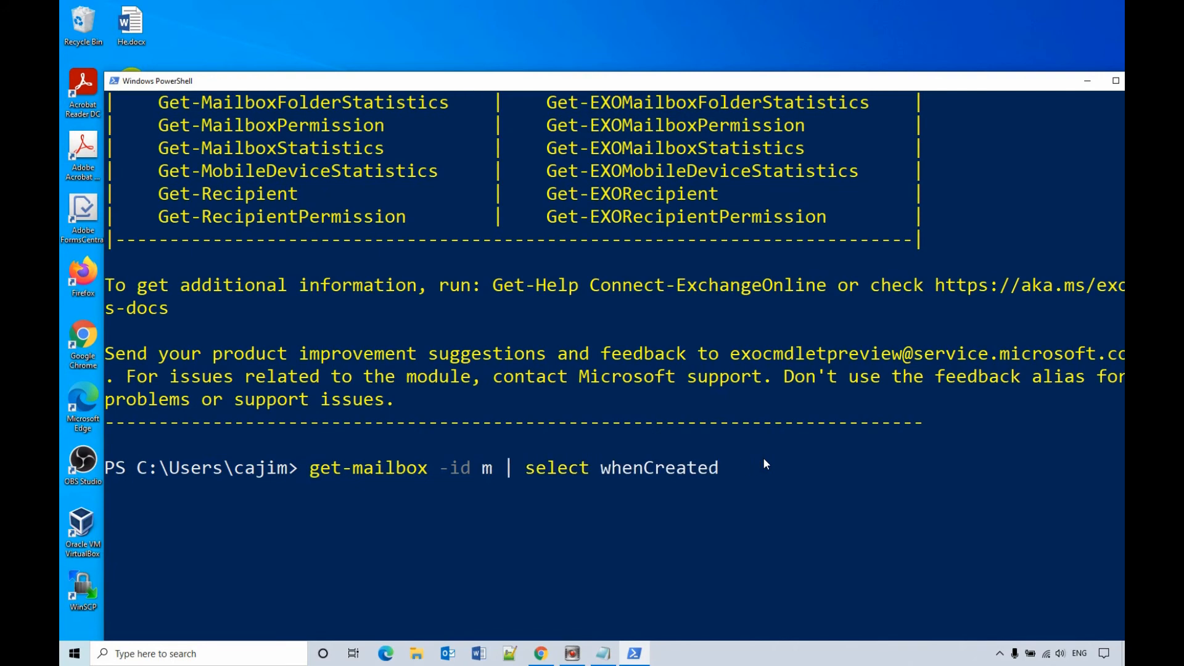
pyautogui.press('Backspace')
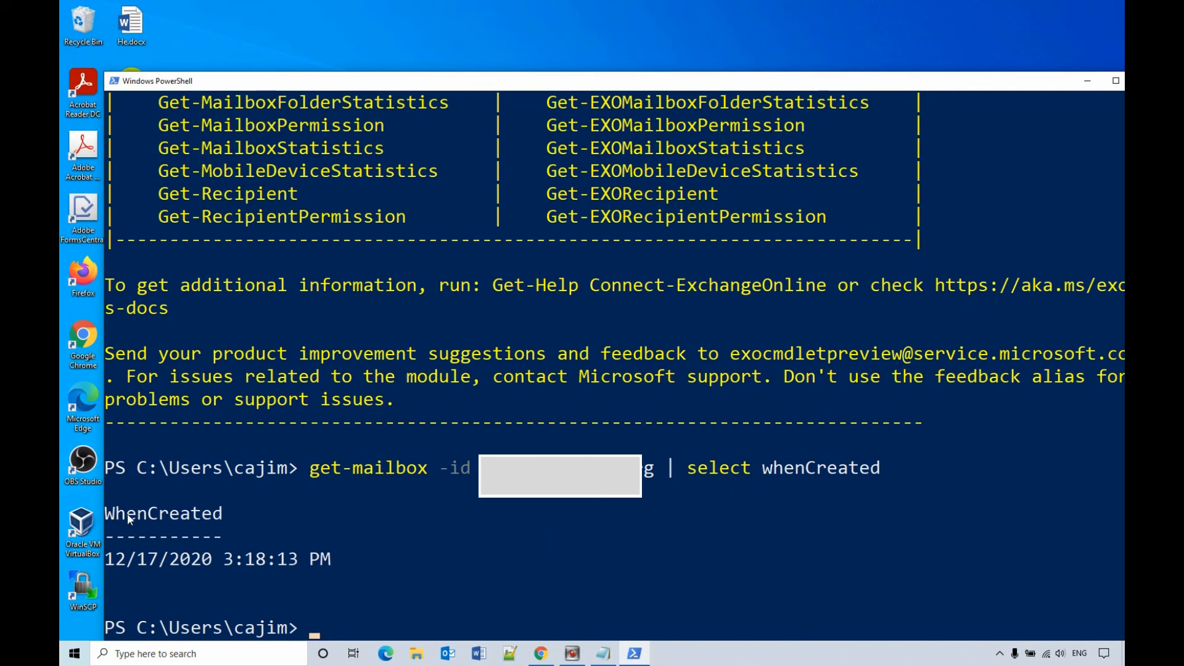
pyautogui.moveTo(142, 570)
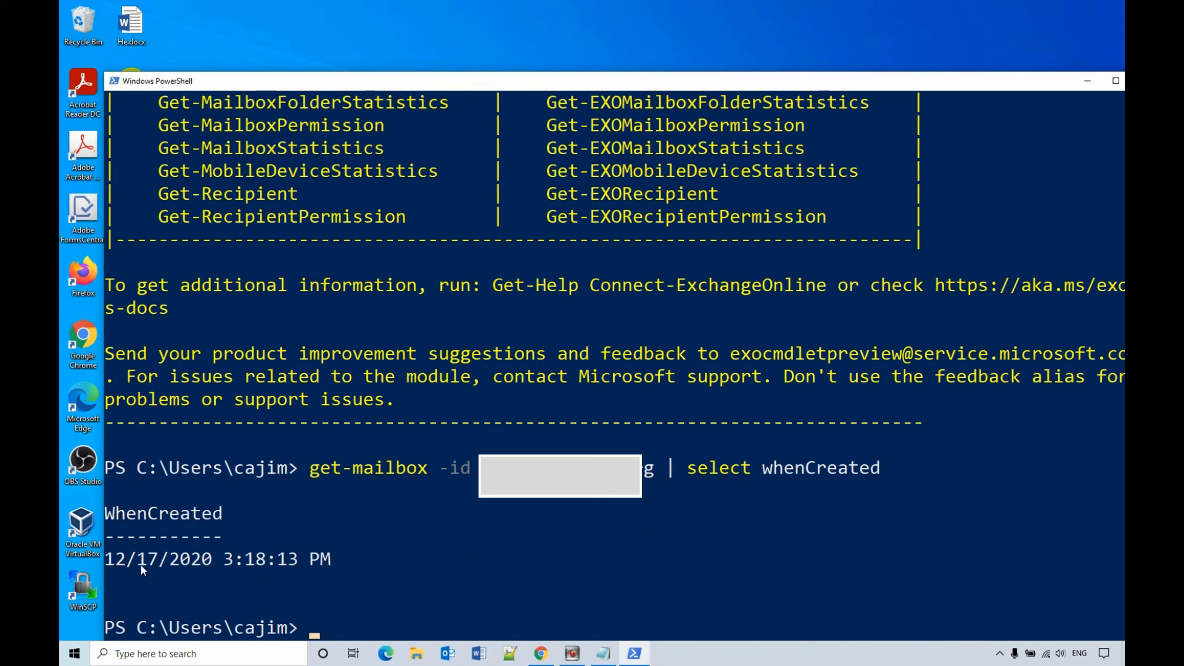
pyautogui.moveTo(267, 567)
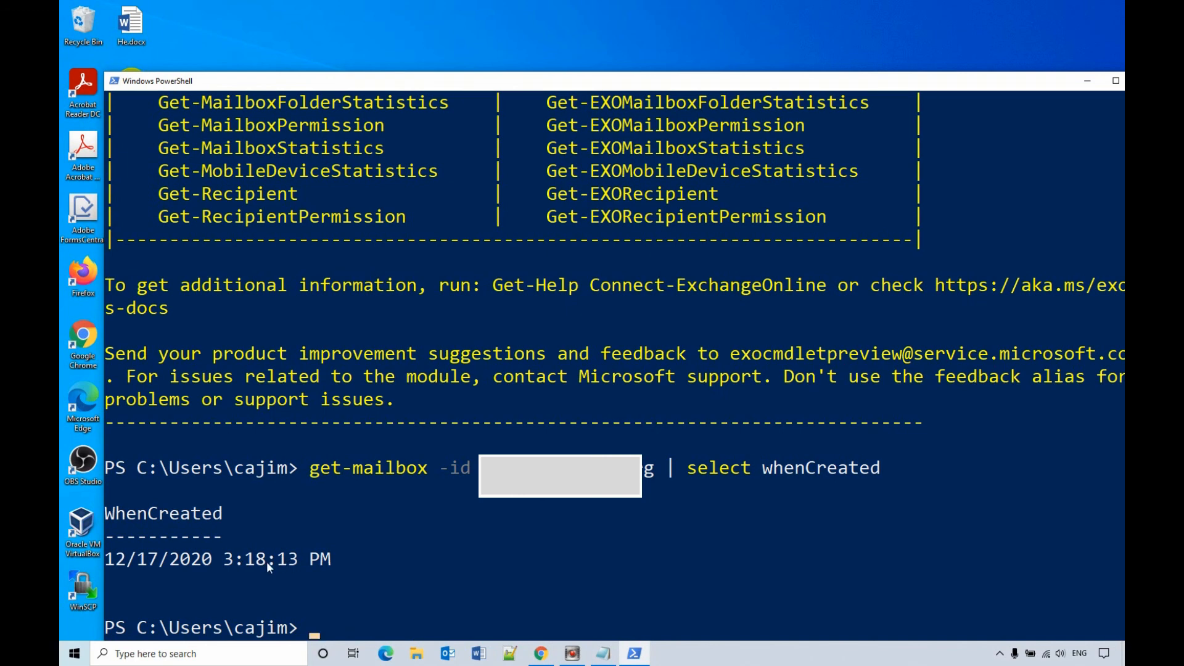
pyautogui.moveTo(141, 570)
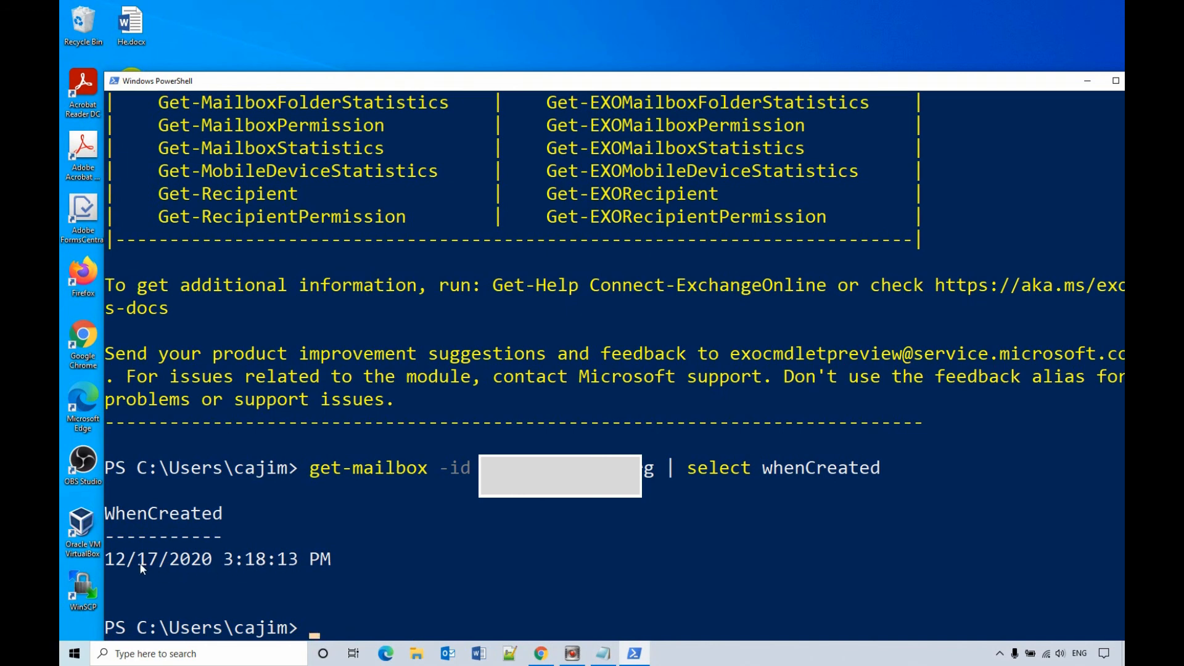